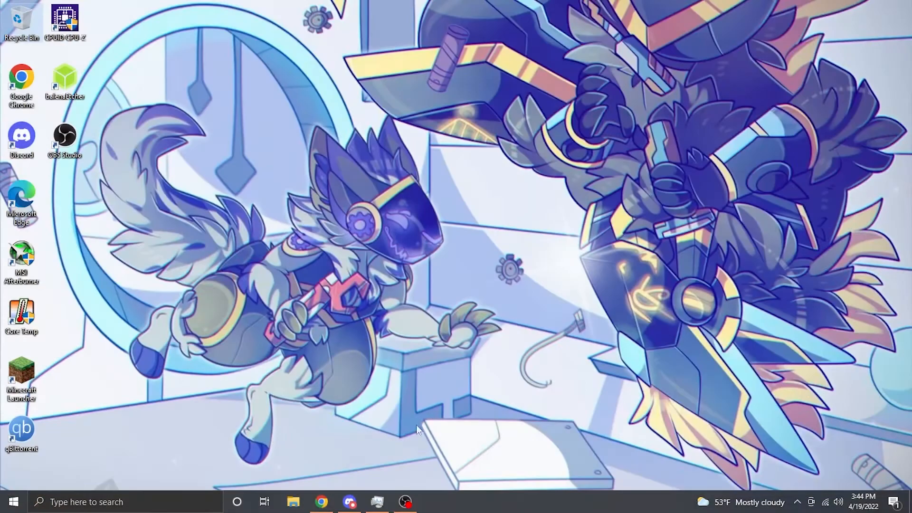
mouse_move(315, 456)
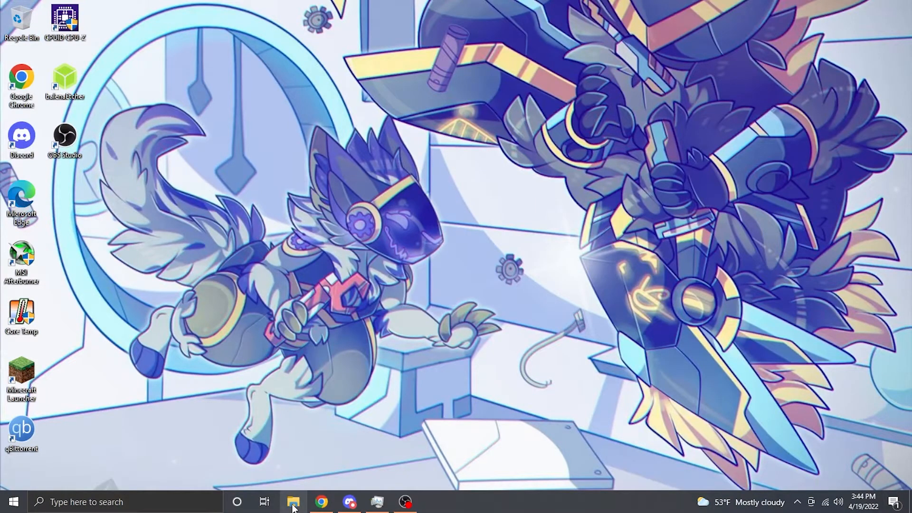
Step: Show the Downloads folder with the Rufus installer and Windows 11 image in File Explorer
click(293, 502)
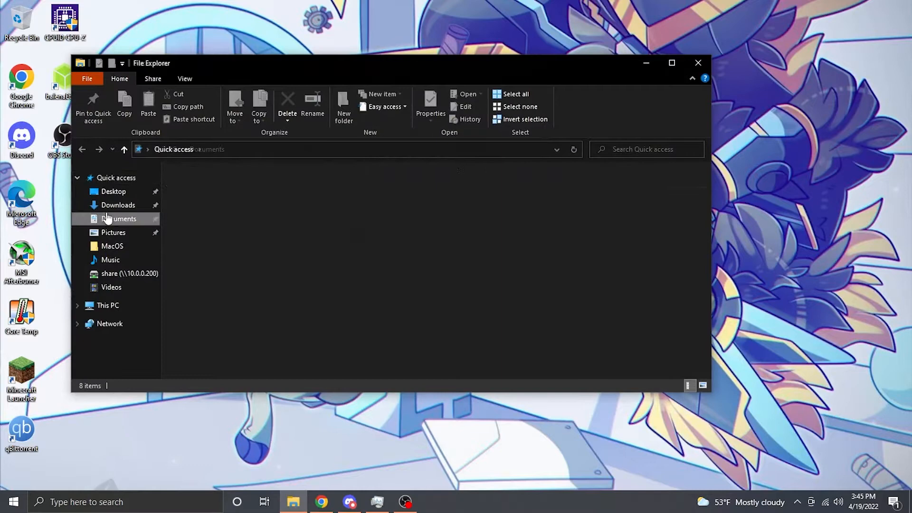
click(118, 205)
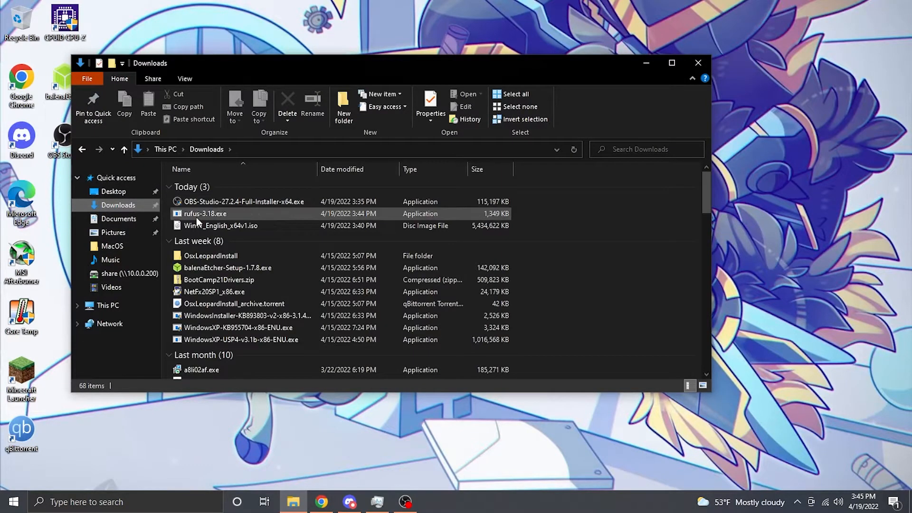
Step: Launch Rufus and choose the Extended Windows 11 Installation option (no TPM / no Secure Boot)
click(205, 214)
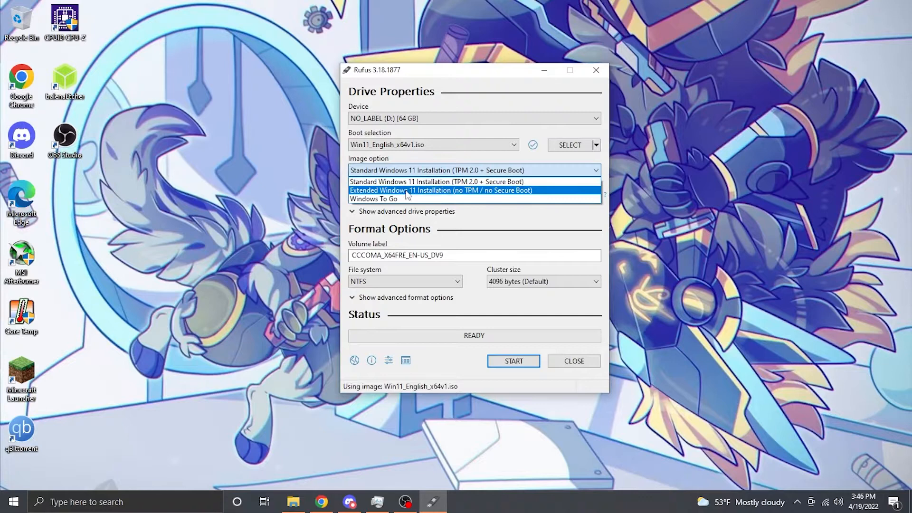
click(441, 190)
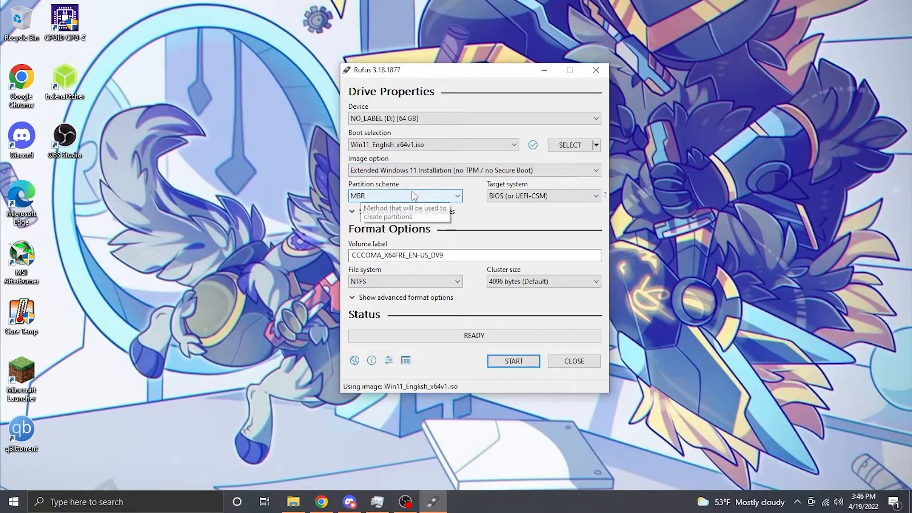
click(474, 170)
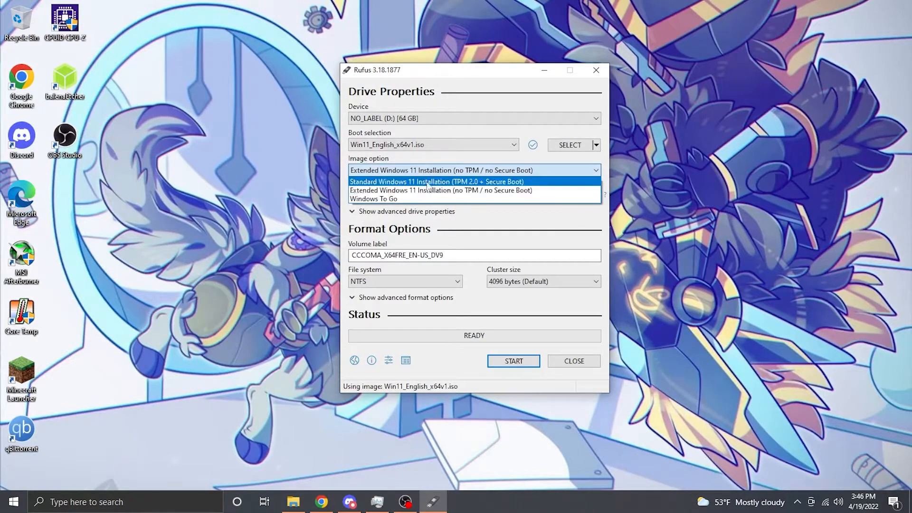
click(440, 190)
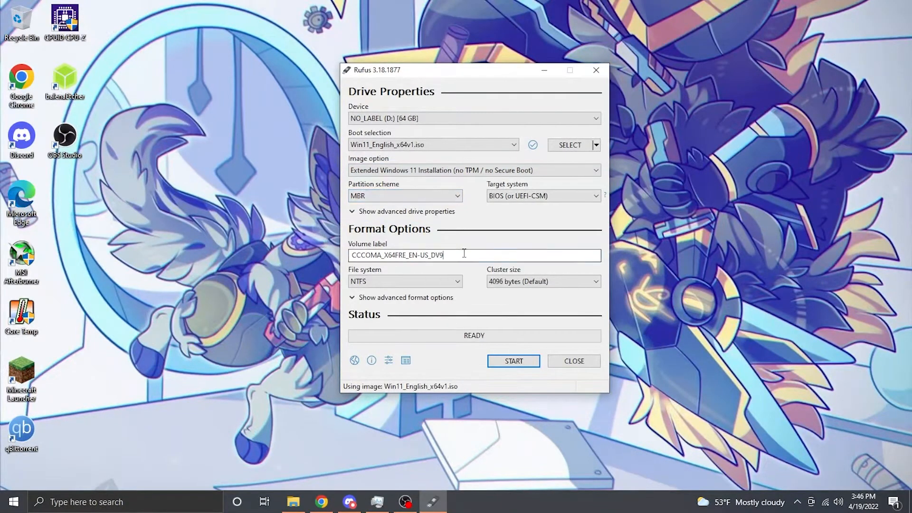
Step: Label the volume 'Windows 11' and start writing the bootable USB drive
text(Windows 11)
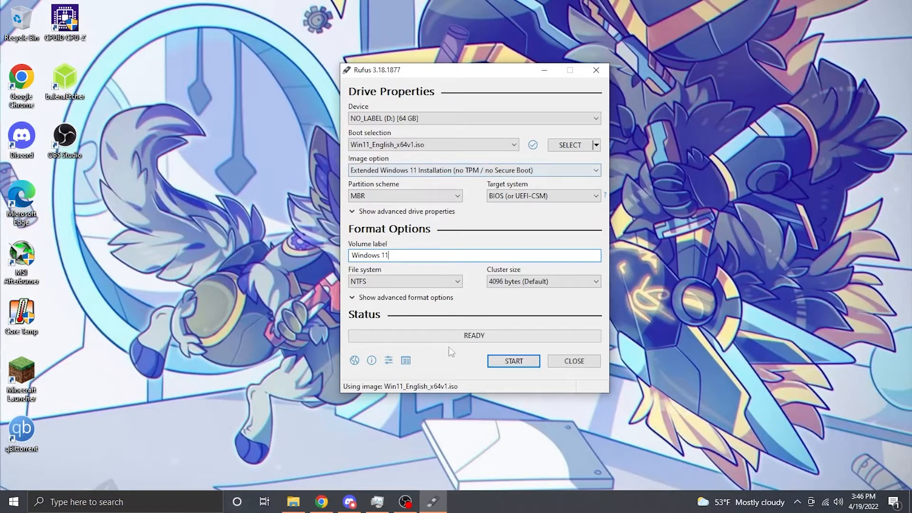
mouse_move(513, 361)
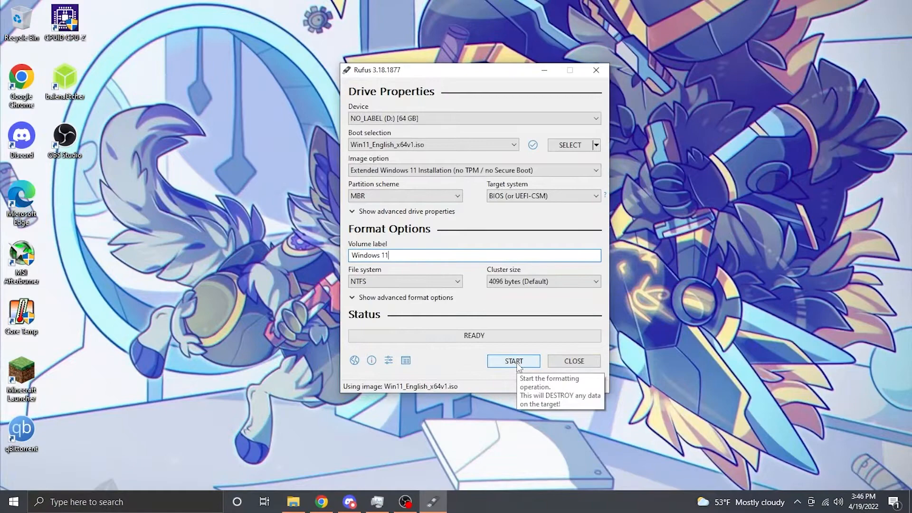
click(513, 361)
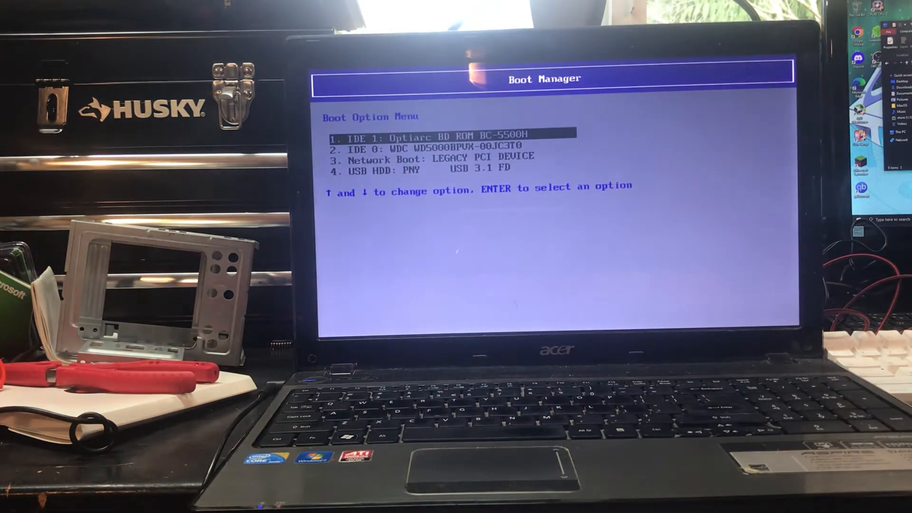
Step: Boot the laptop from the PNY USB 3.1 drive in Boot Manager
key(down)
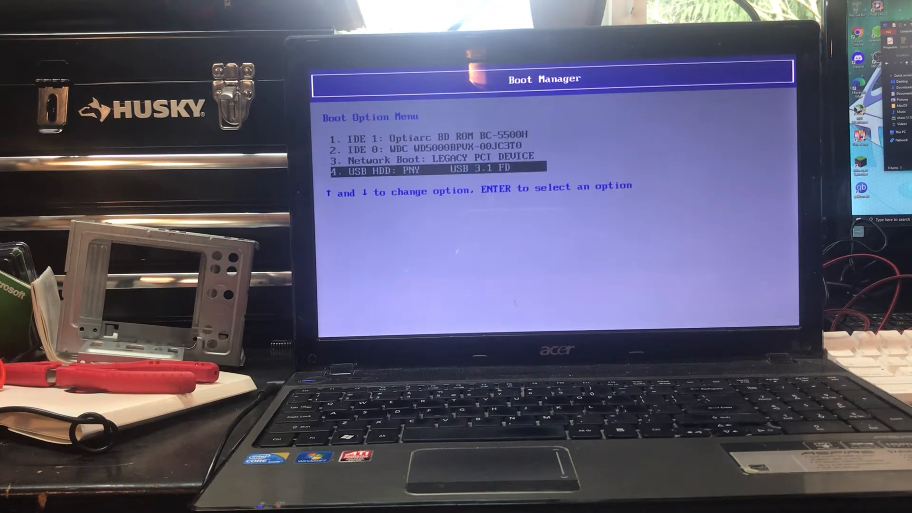
key(enter)
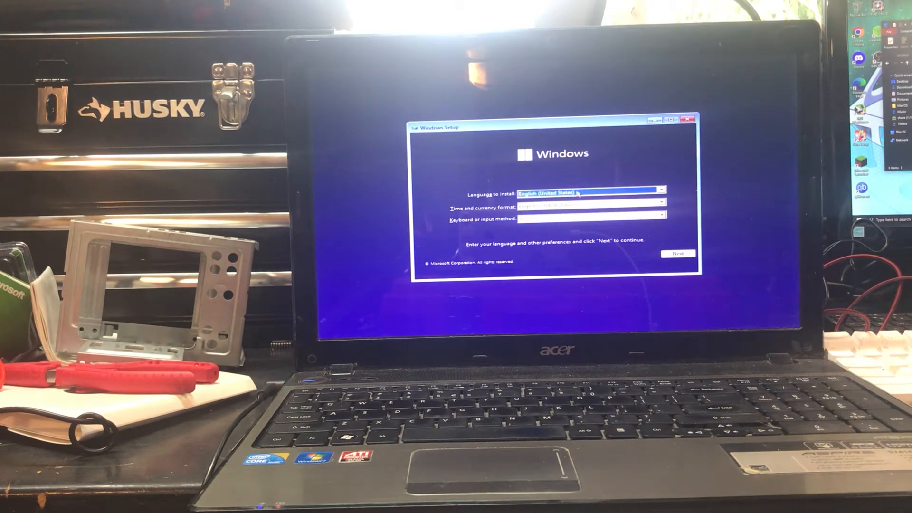
Step: Begin installing in English, accept the license terms and choose Custom: Install Windows only
click(677, 254)
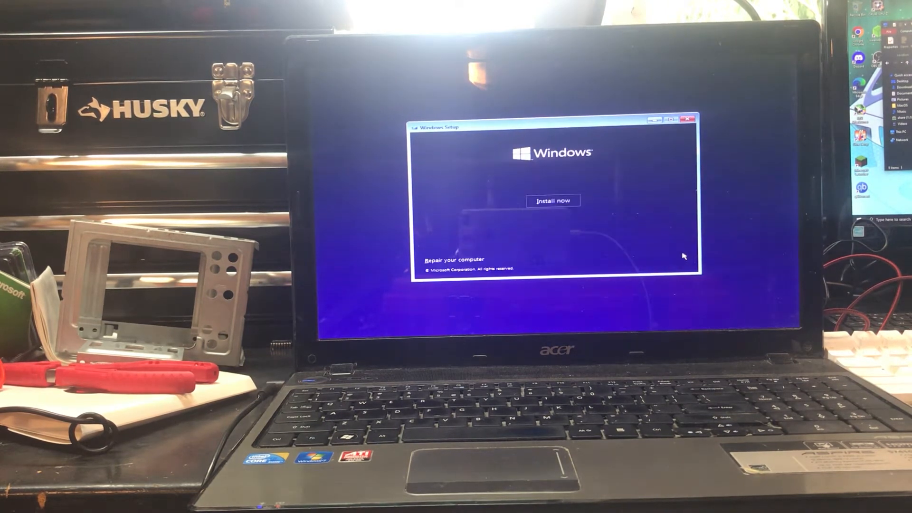
click(553, 201)
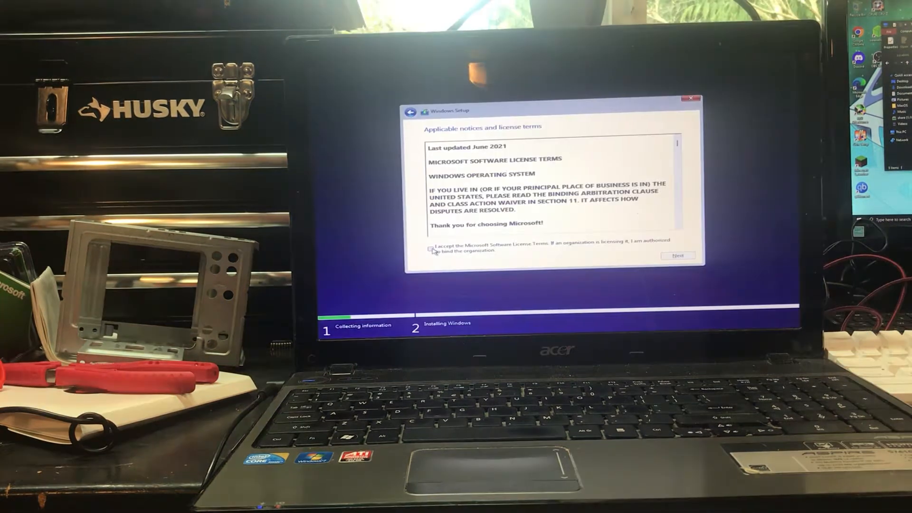
click(677, 256)
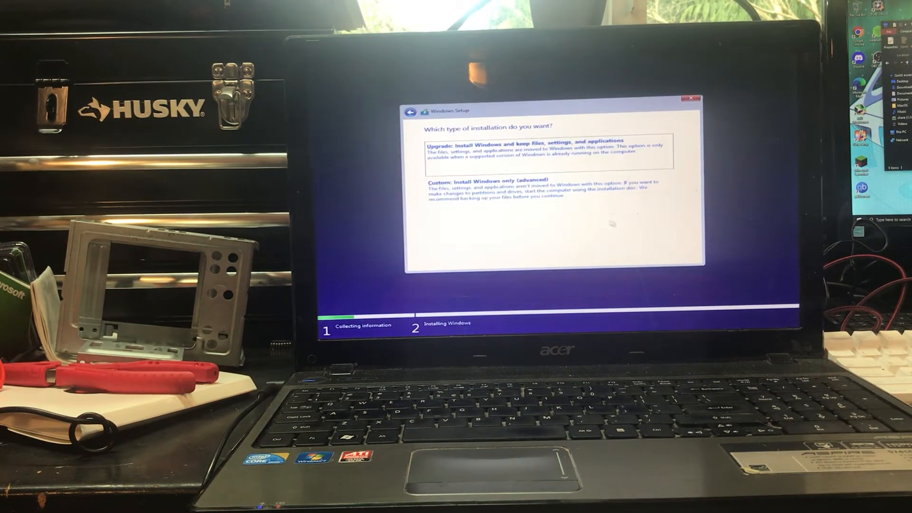
click(489, 179)
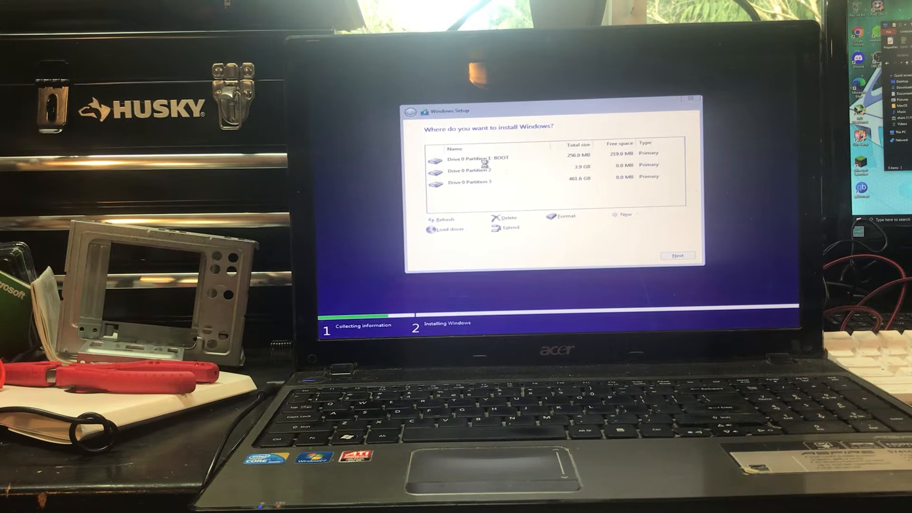
Step: Delete Drive 0 Partition 1 and install Windows on the 465.7 GB Drive 0 Partition 2
click(495, 159)
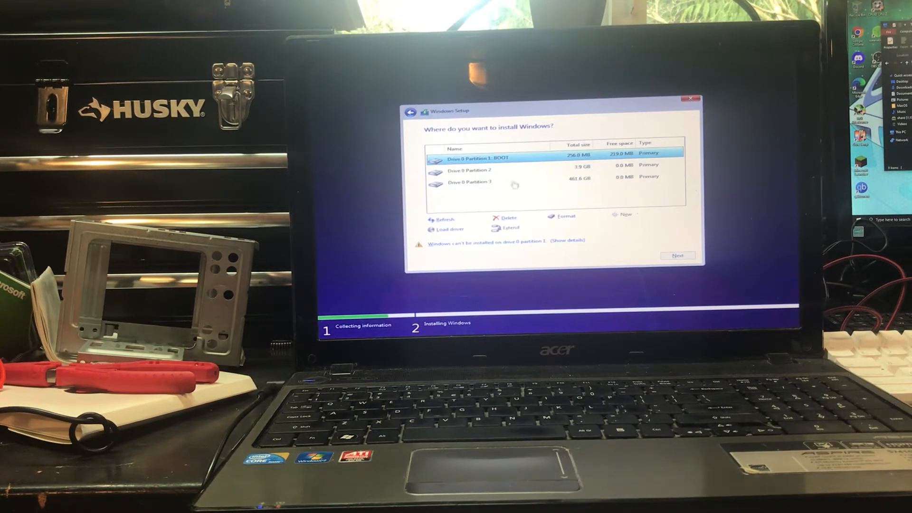
click(506, 217)
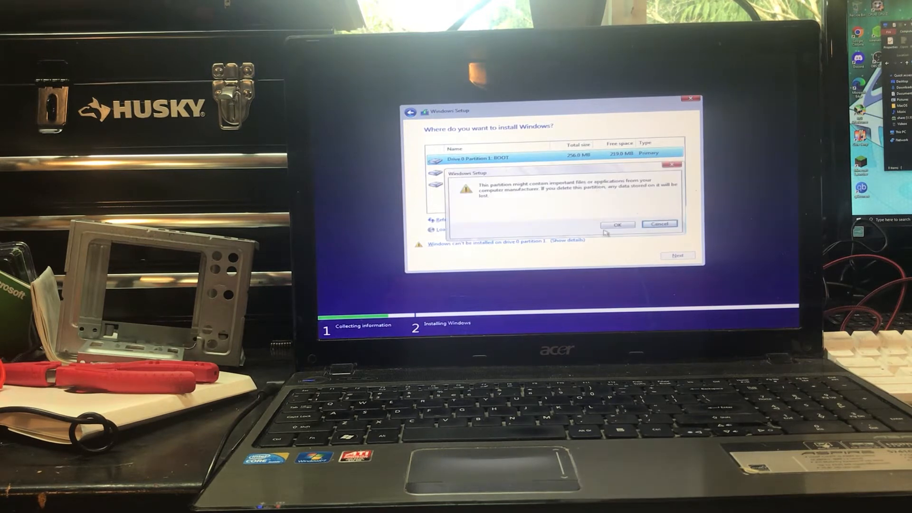
click(619, 224)
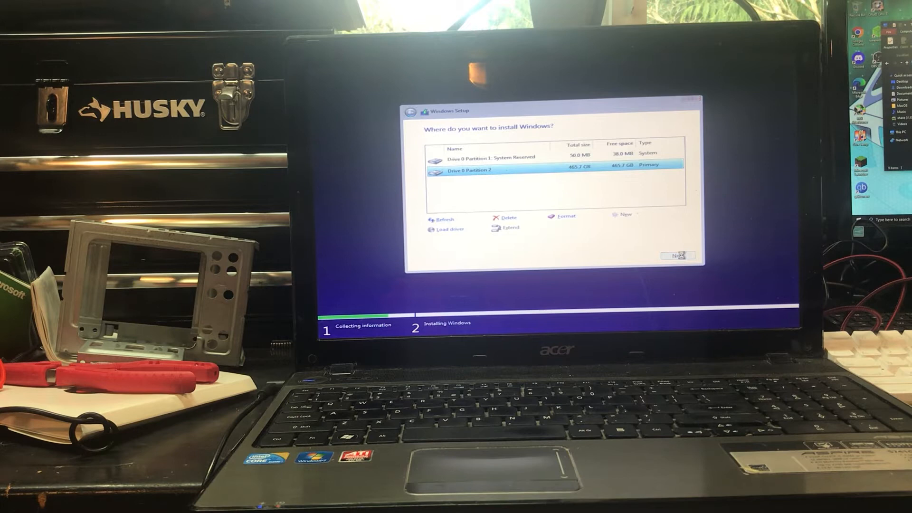
click(679, 255)
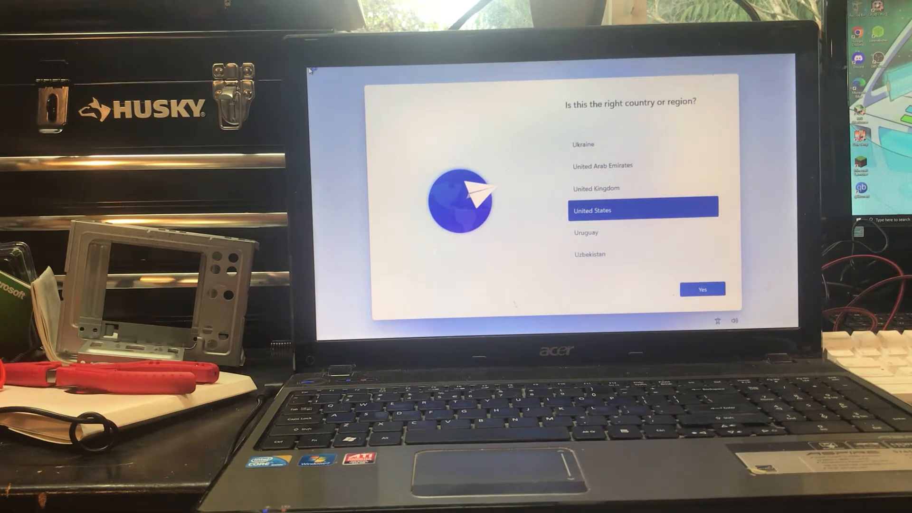
mouse_move(324, 258)
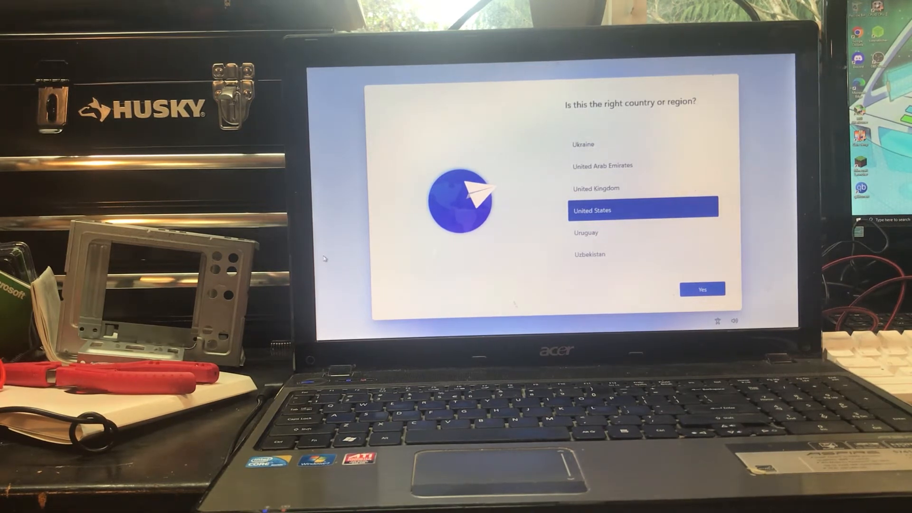
mouse_move(424, 71)
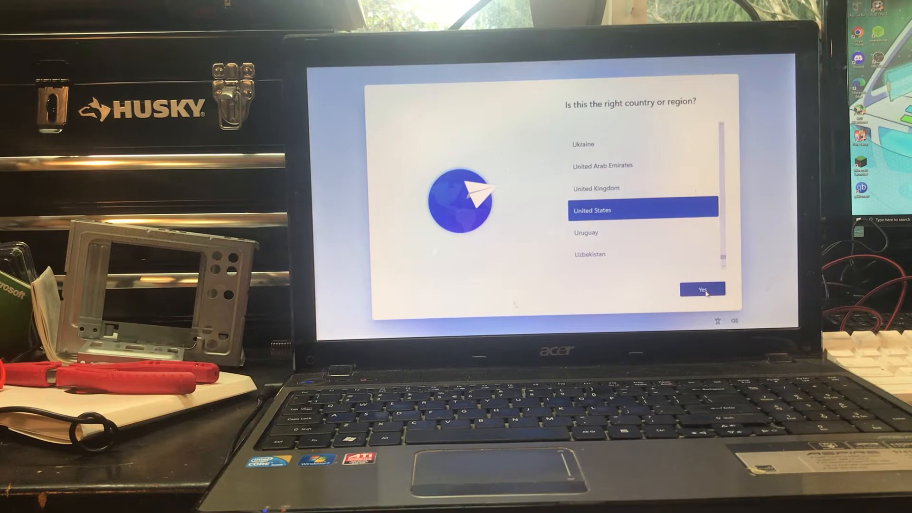
Step: Confirm United States as the country or region with Yes
click(703, 290)
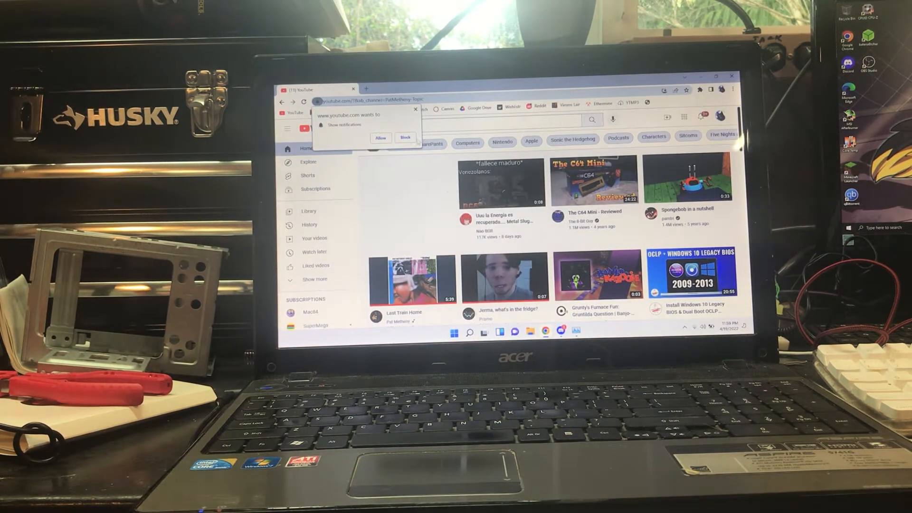
Step: Search YouTube for '1080p60 fps video' and show the browser's extensions list
click(405, 138)
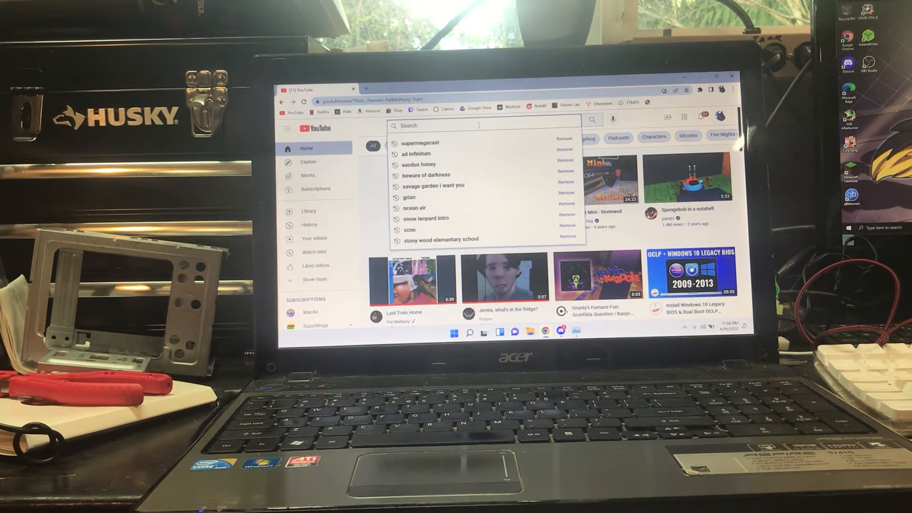
text(1q)
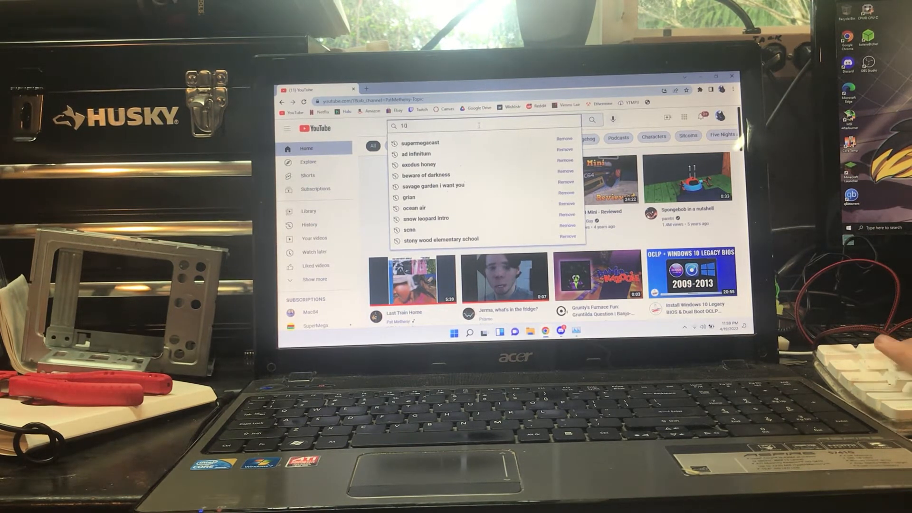
text(1080p60 fps video)
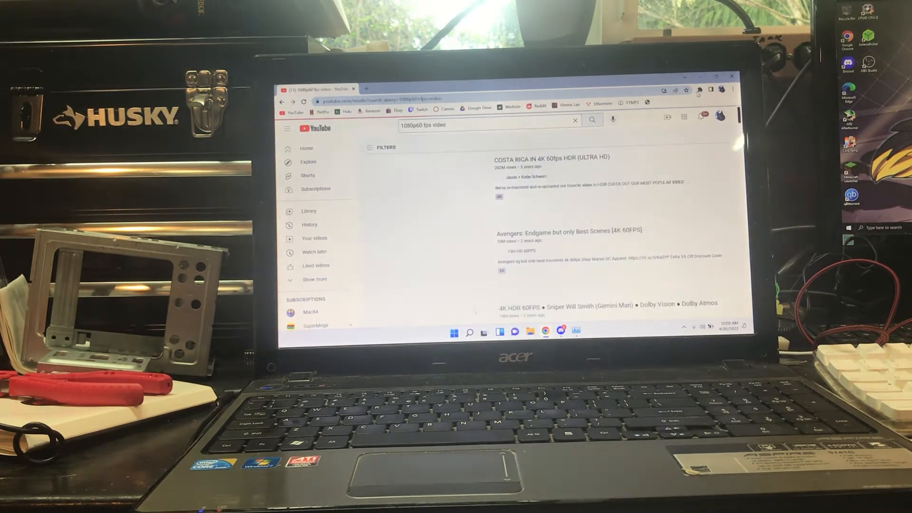
click(700, 90)
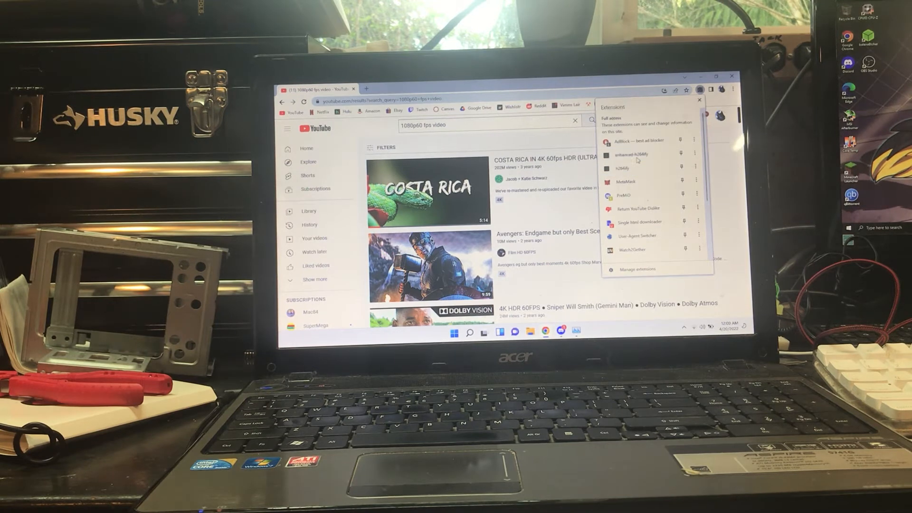
Step: Play the COSTA RICA IN 4K 60fps HDR video full screen and bring up the player menu
click(628, 154)
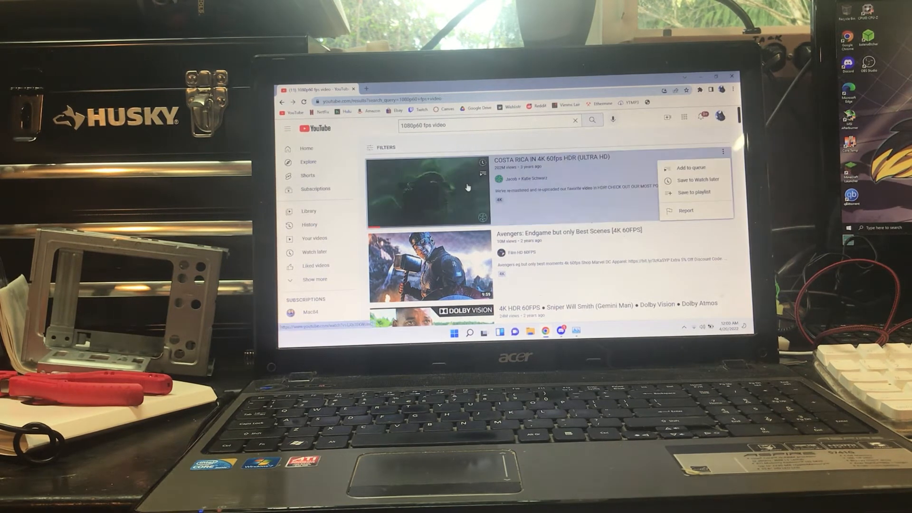
click(428, 192)
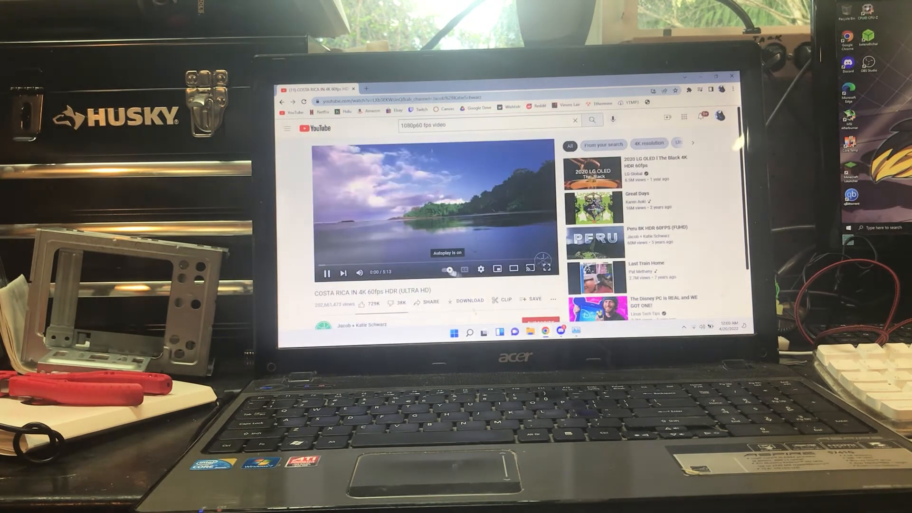
click(481, 269)
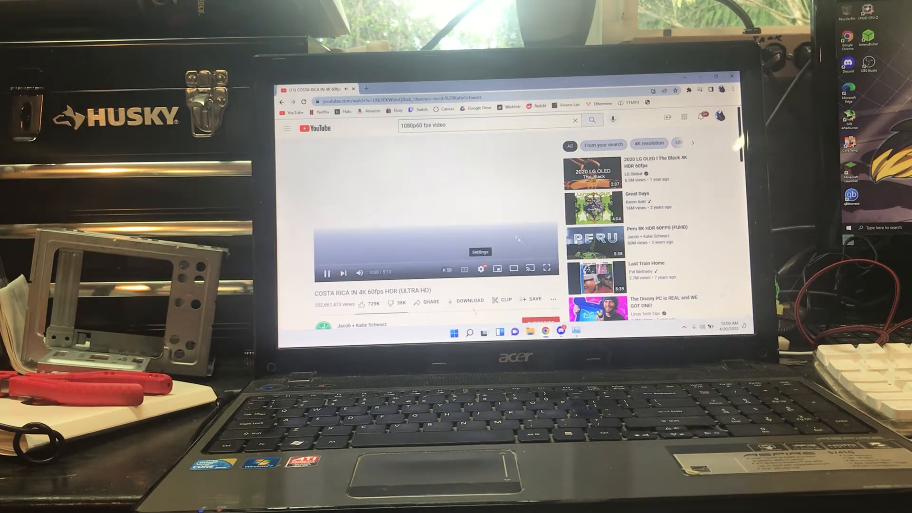
click(545, 268)
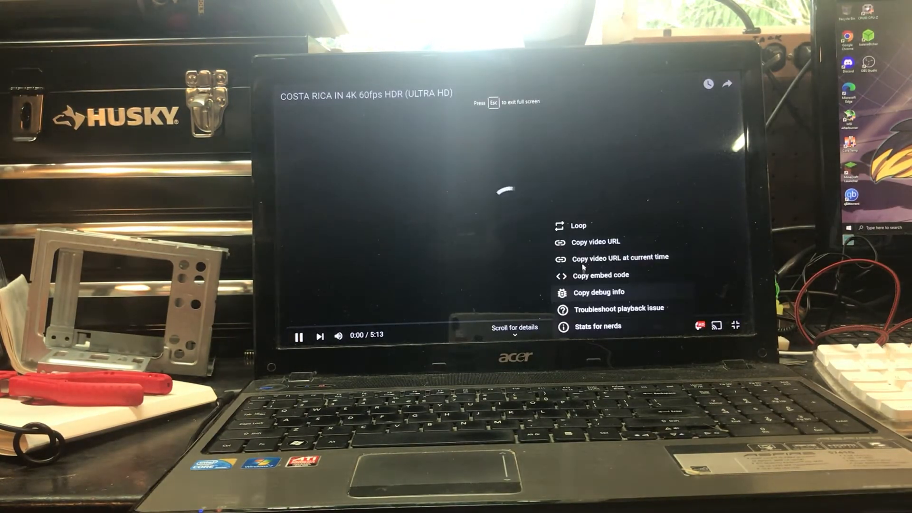
Step: Show Stats for nerds confirming 1920x1080@60 playback, then leave full screen
click(597, 326)
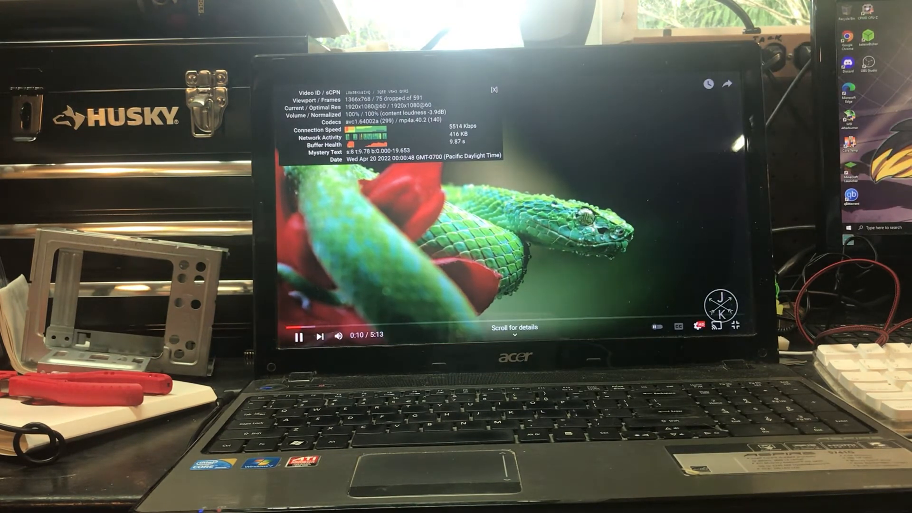
click(701, 326)
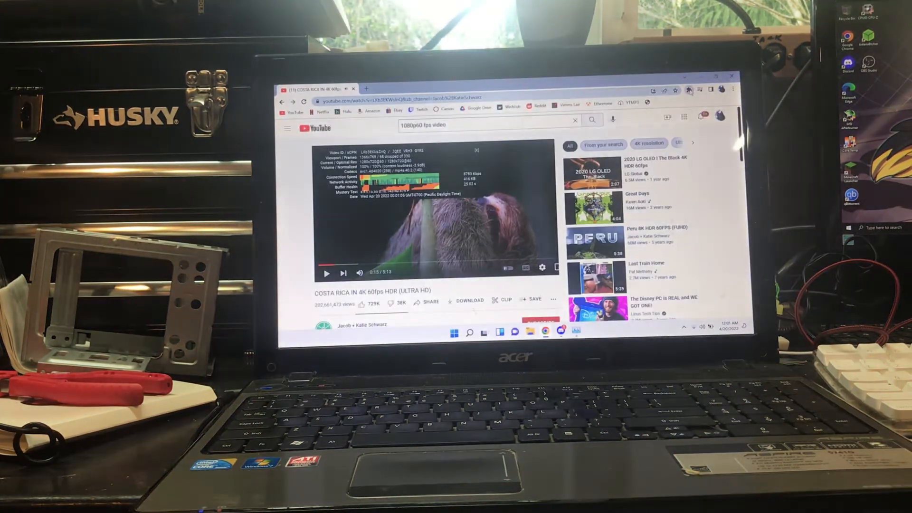
Step: Close the Stats for nerds overlay and return the Costa Rica video to full screen
click(689, 90)
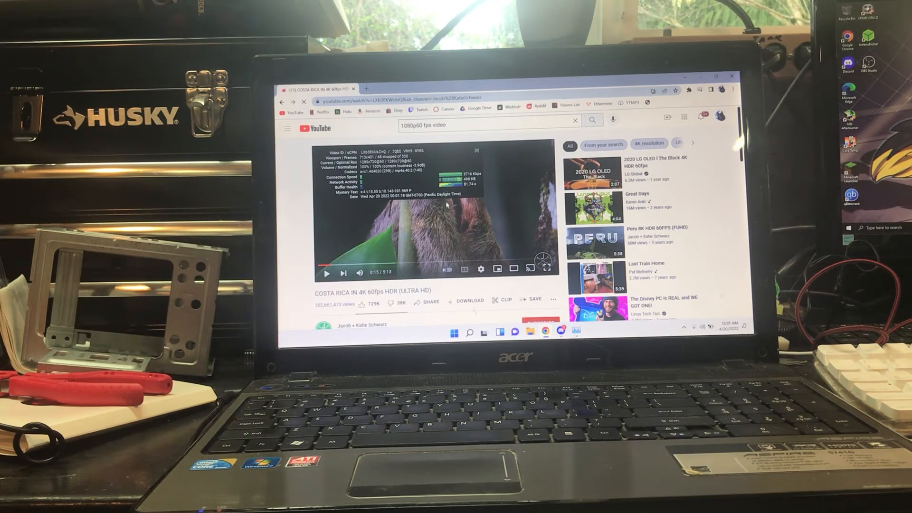
click(529, 269)
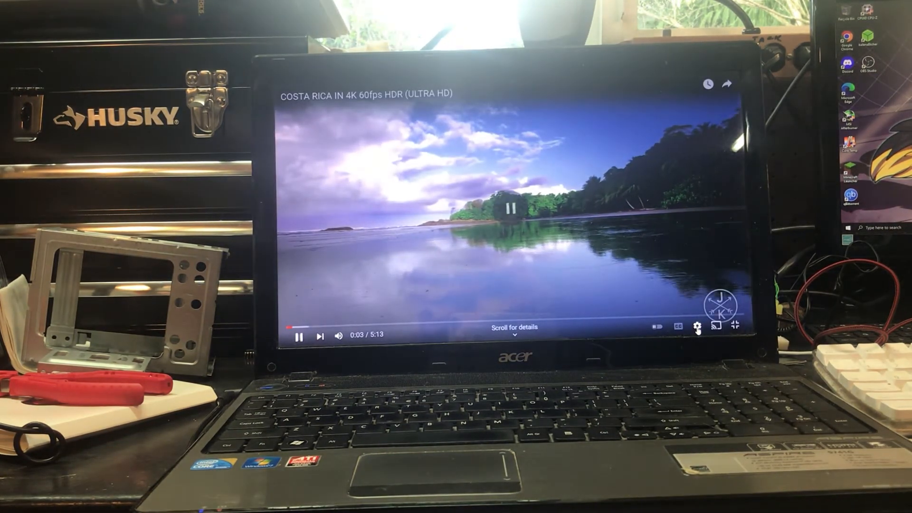
click(699, 326)
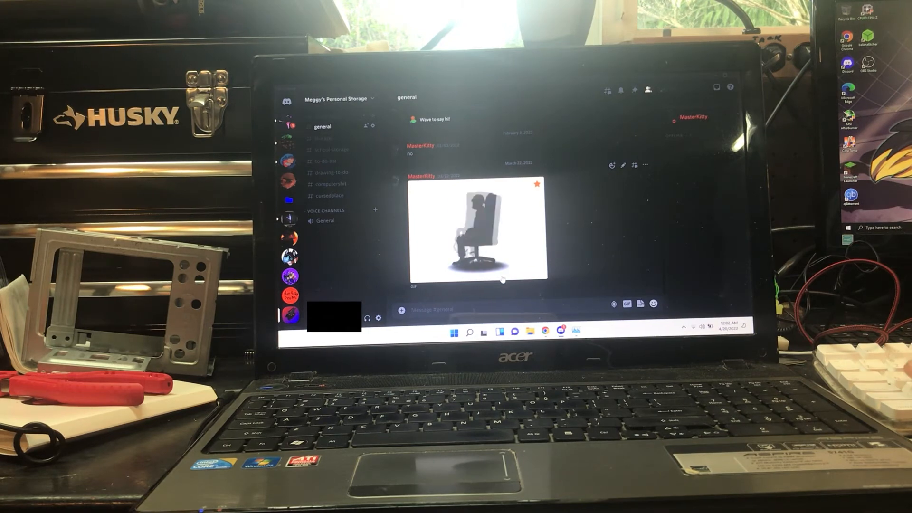
Step: Enter the random test text 'lkhwfeoijsdfoijwefoijsdfoijwe' in the #general message box without sending it
text(lkhwfeoijsdfoijwefoijsdfoijwe)
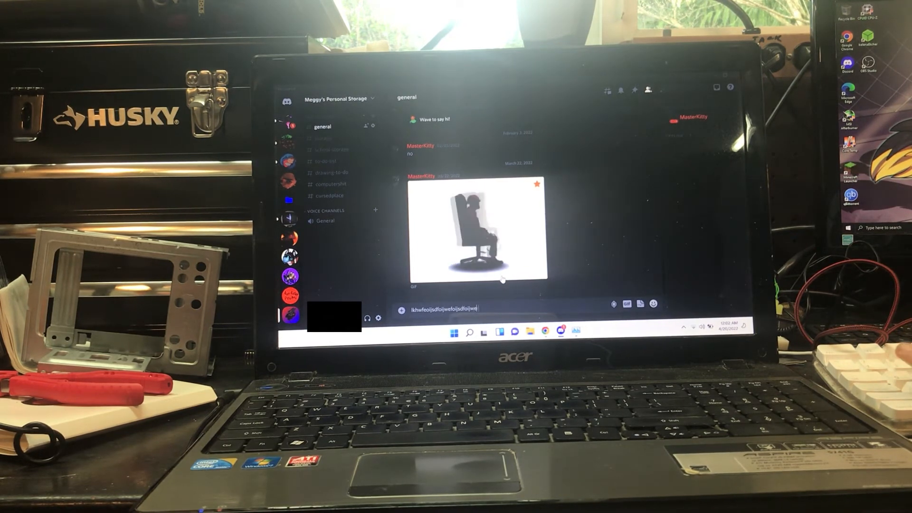